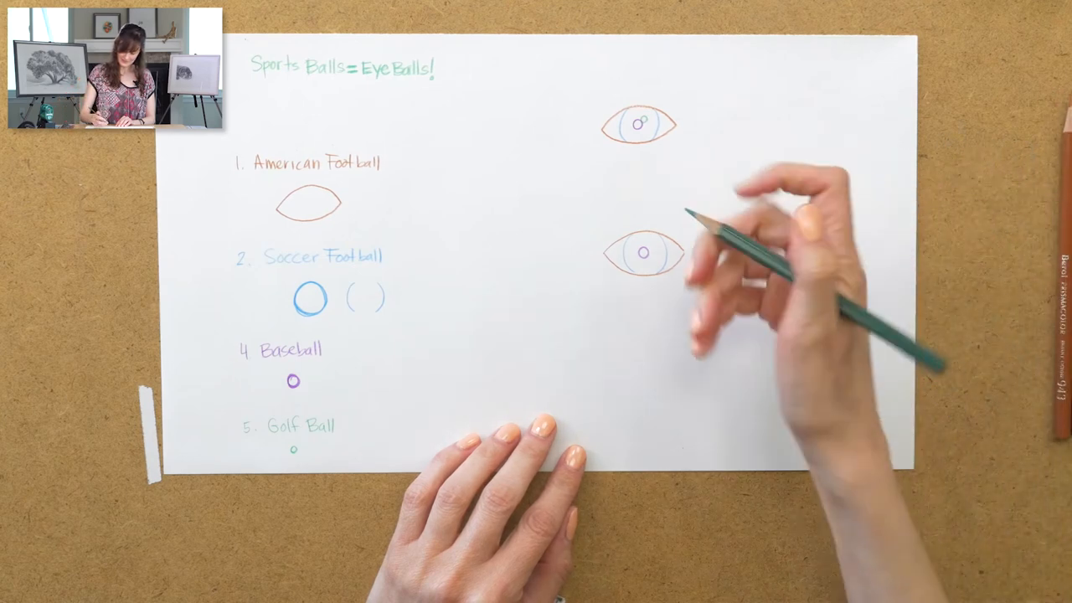
{"action": "mouse_move", "coordinate": [669, 259]}
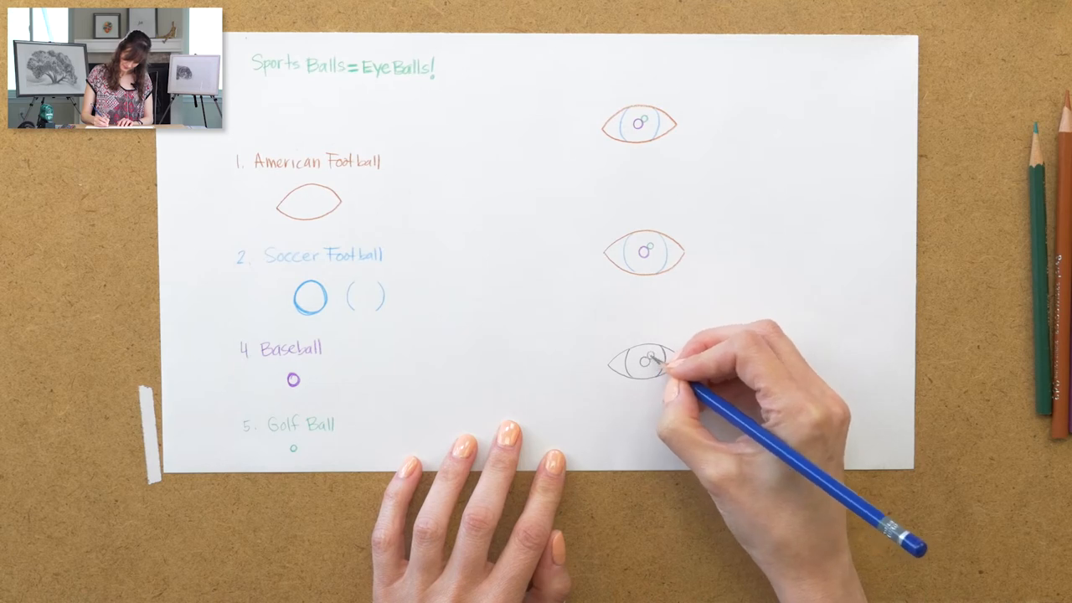
{"action": "mouse_move", "coordinate": [649, 360]}
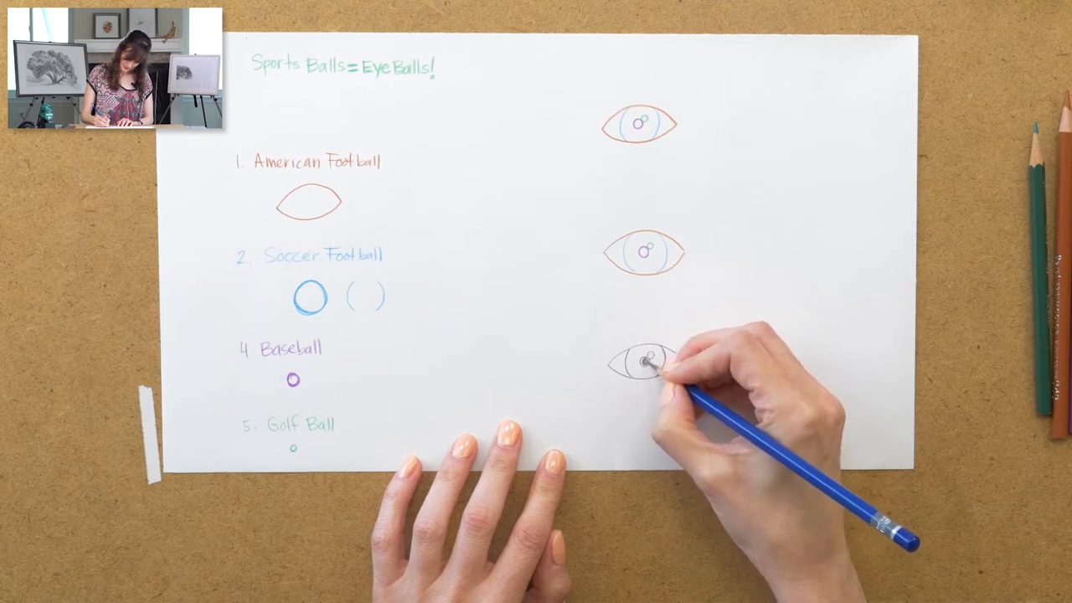